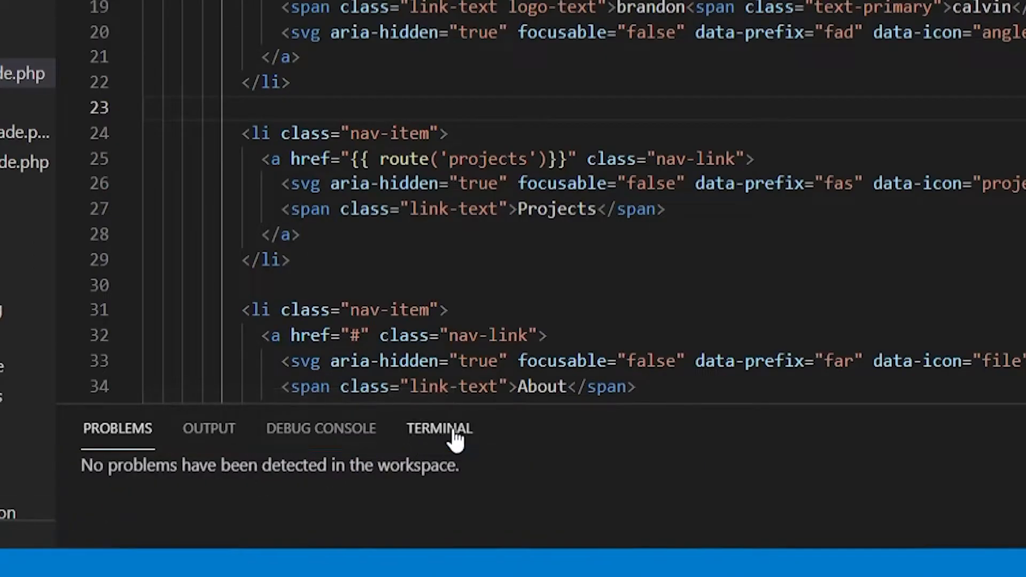
Step: Show the terminal panel and open Select Default Profile to choose Git Bash
click(439, 428)
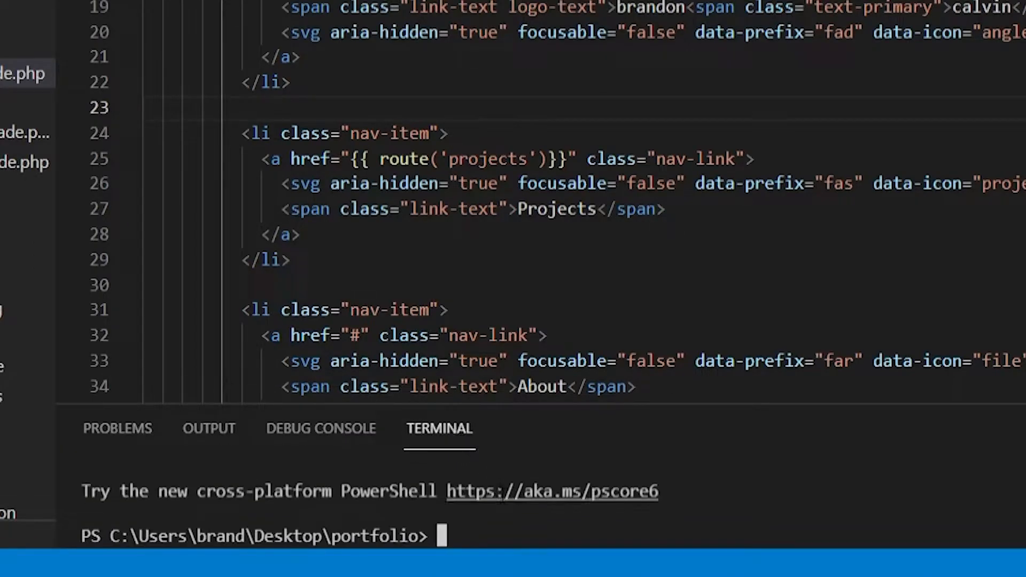
mouse_move(720, 562)
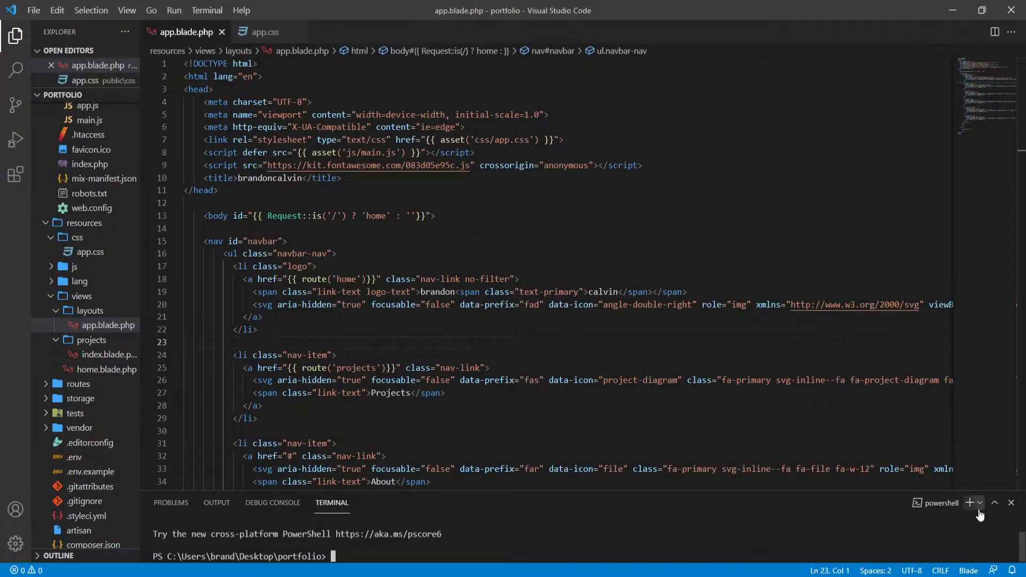
mouse_move(971, 502)
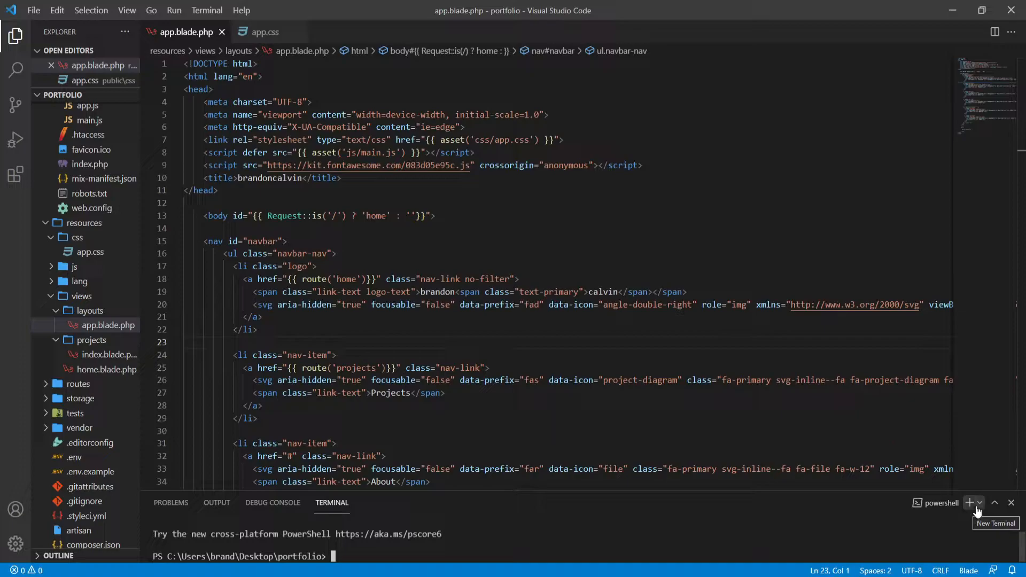
click(976, 502)
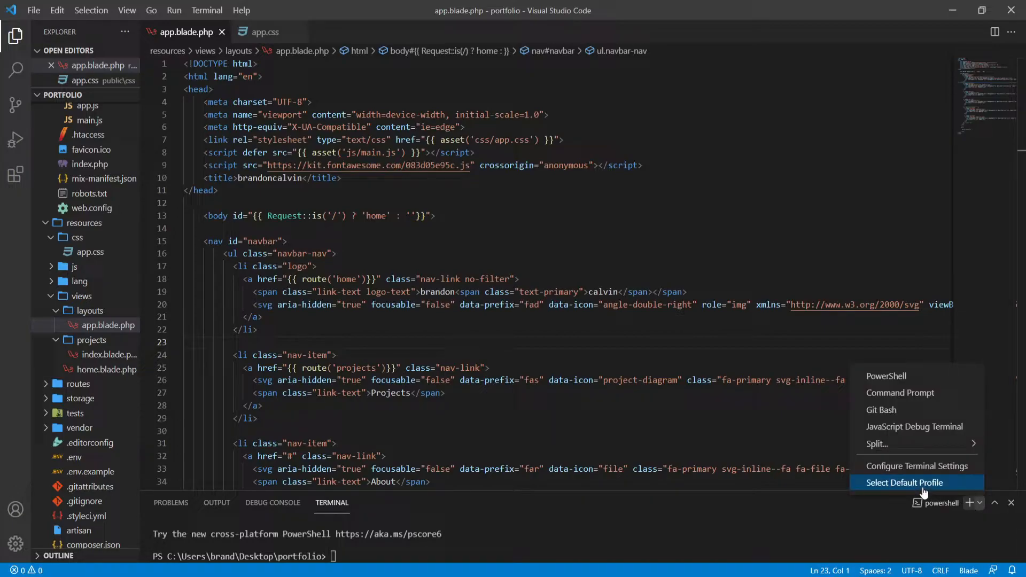
click(904, 482)
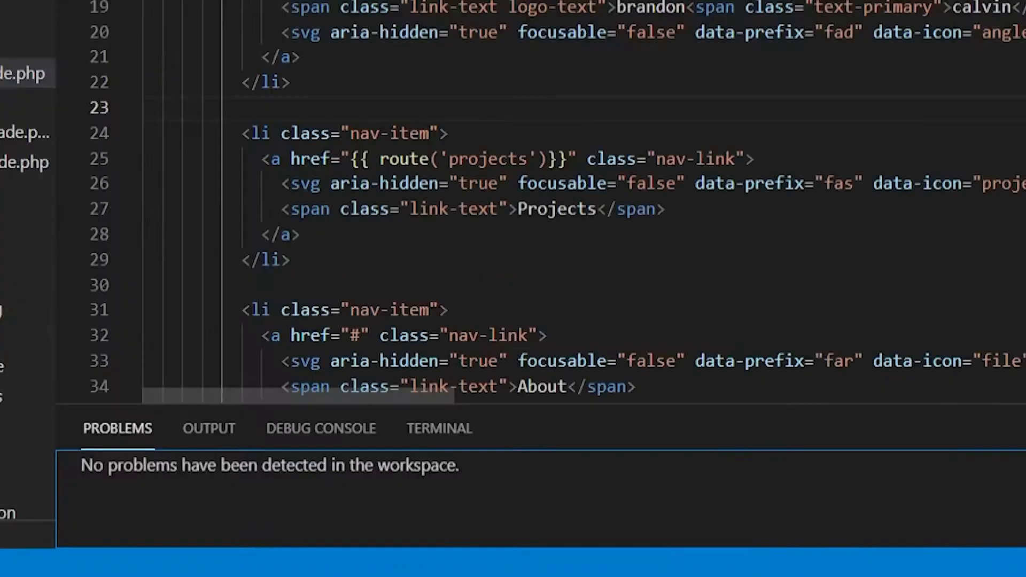
Step: Reopen the terminal panel to get a Git Bash session in the portfolio folder
click(439, 429)
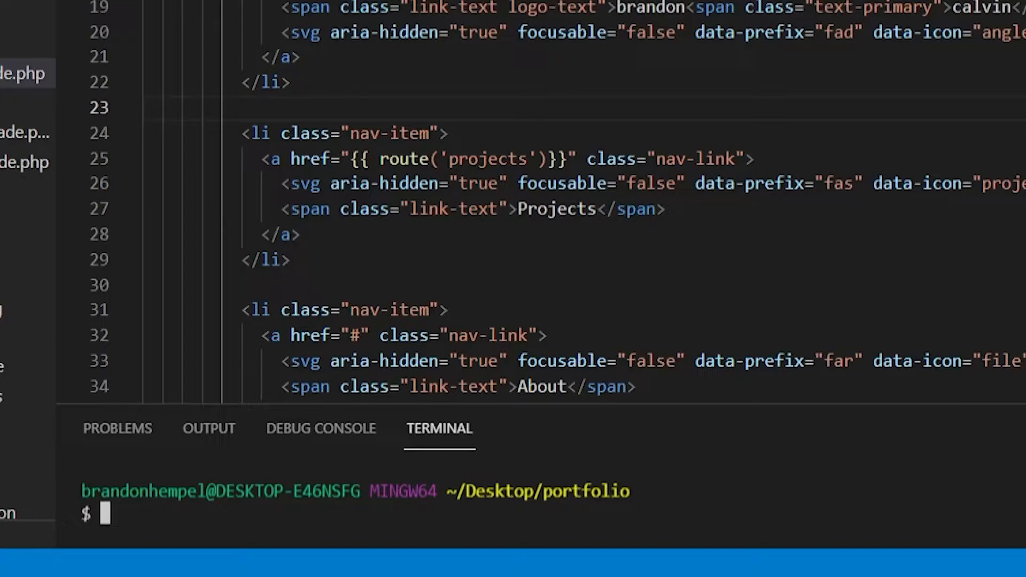
Step: Open Select Default Profile from the terminal launch menu to switch back to PowerShell
click(974, 502)
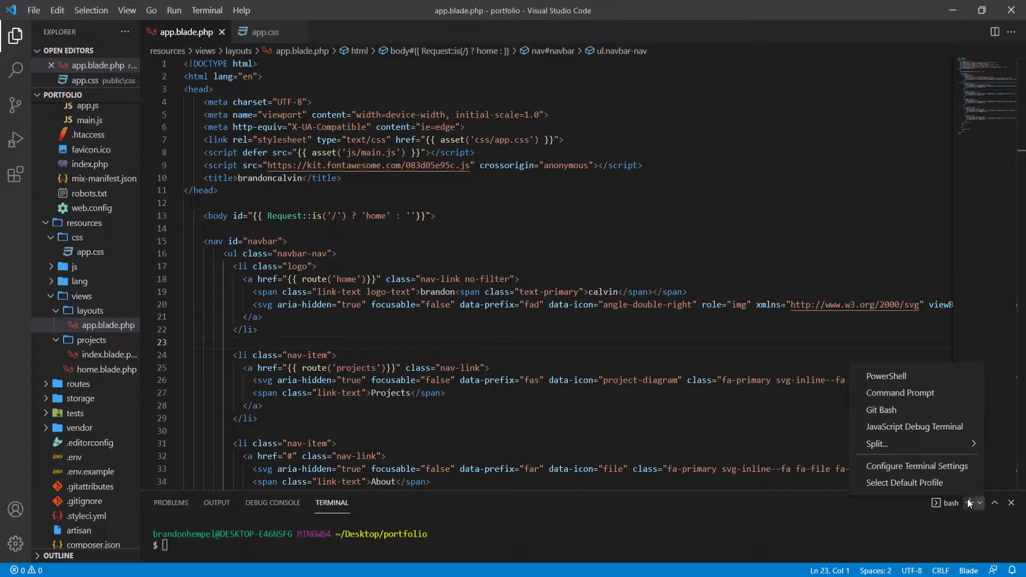
click(904, 482)
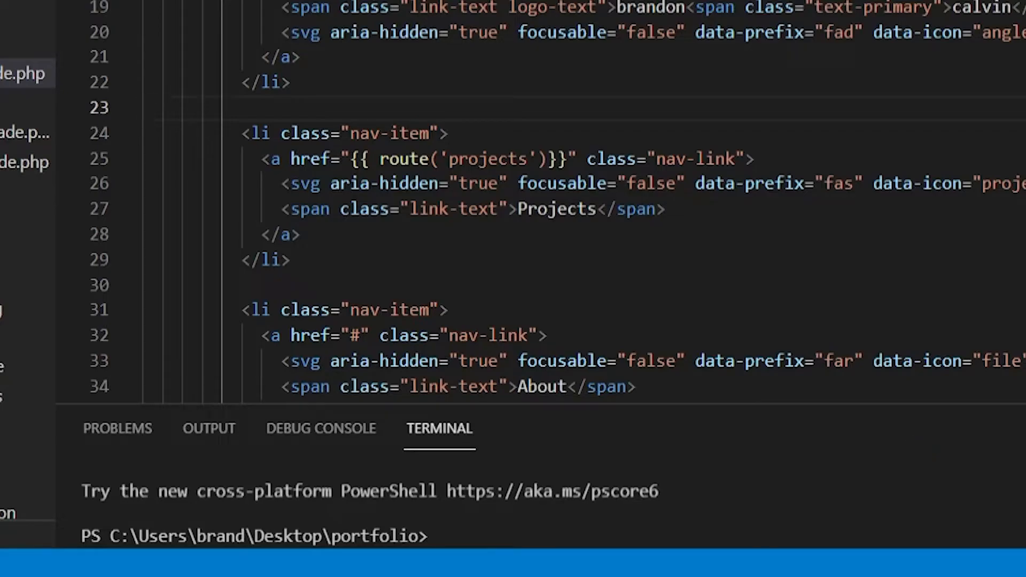
click(984, 502)
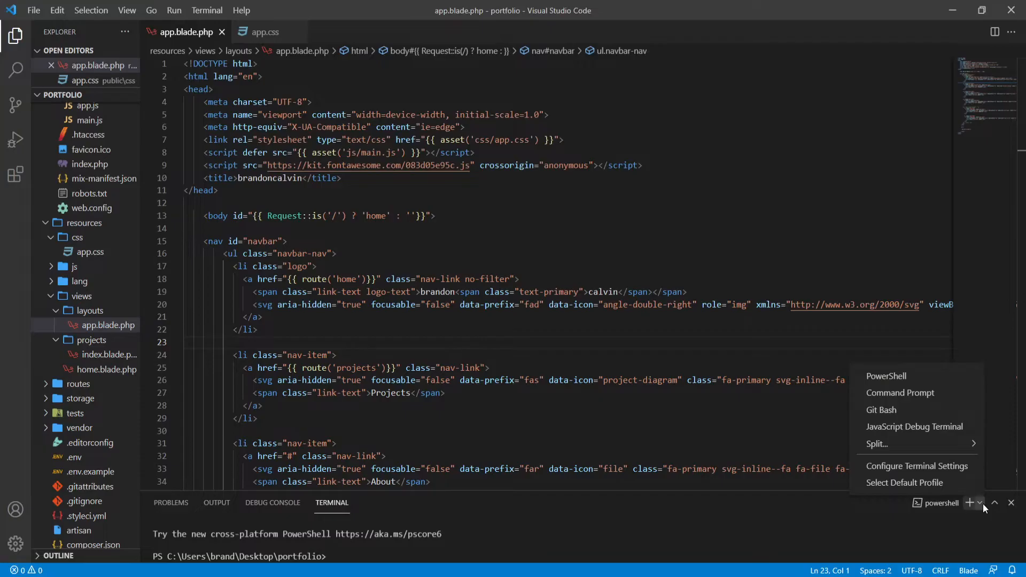
click(905, 483)
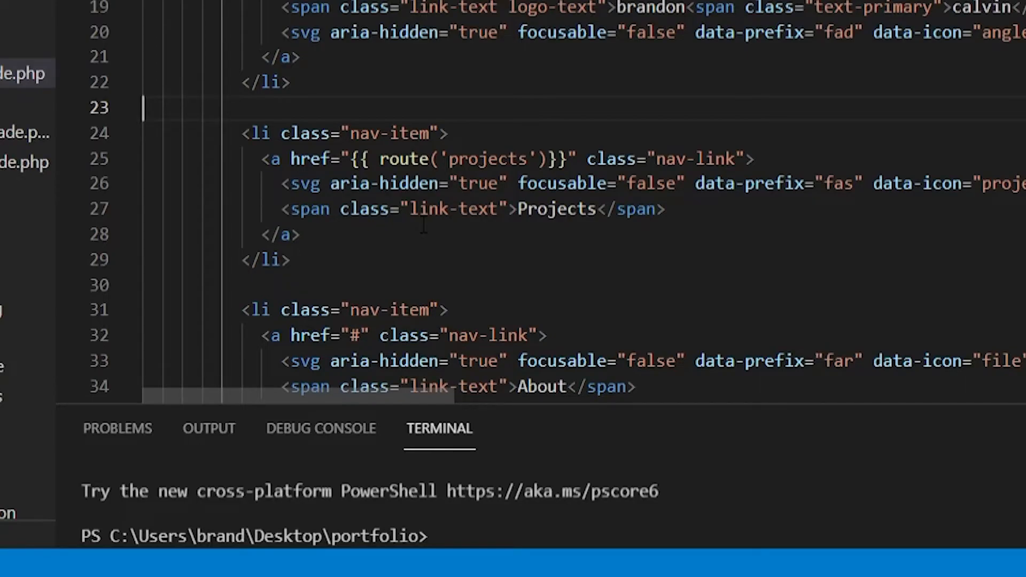
Step: Choose PowerShell in the Select Default Profile quick pick
click(994, 503)
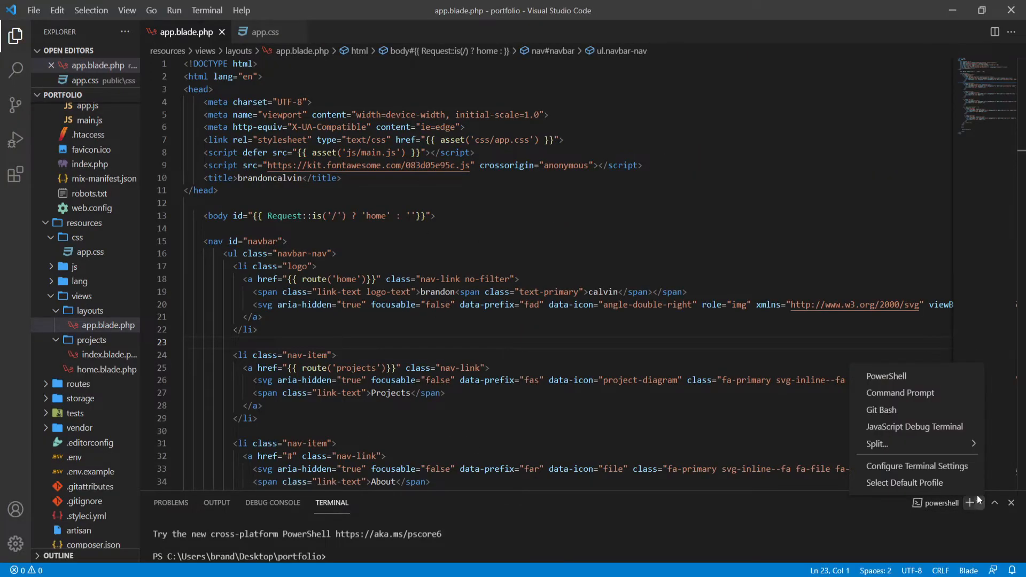
click(904, 482)
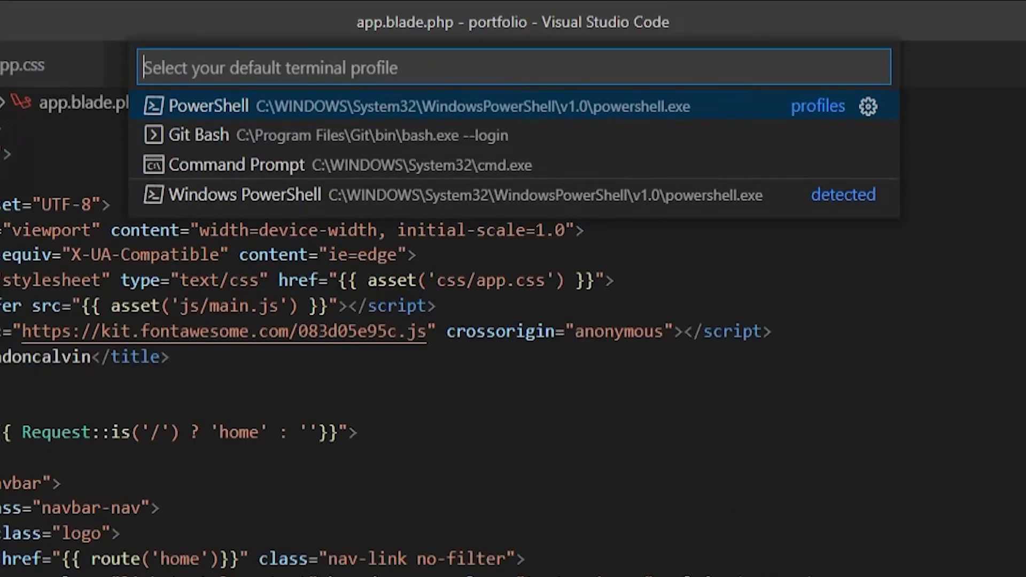
click(209, 105)
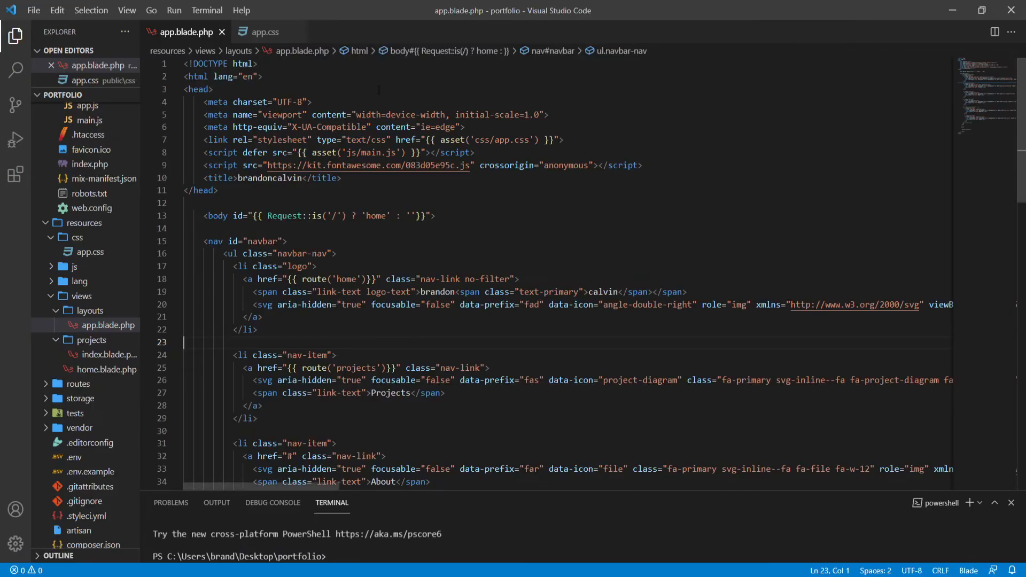